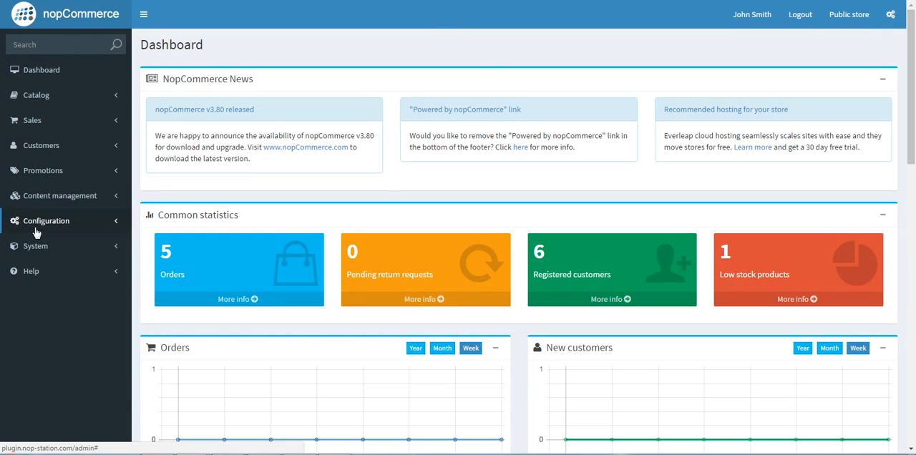
Navigate via Configuration > Plugins to the Local plugins page listing installed plugins
click(46, 221)
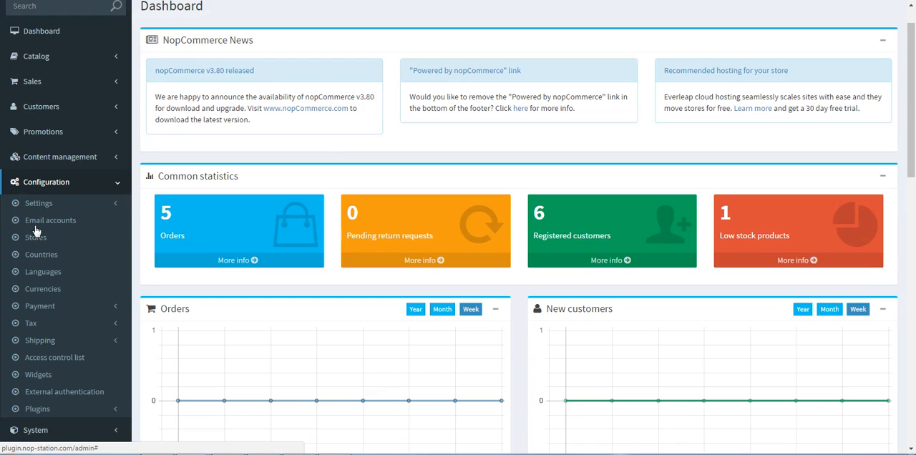
scroll(down, 3)
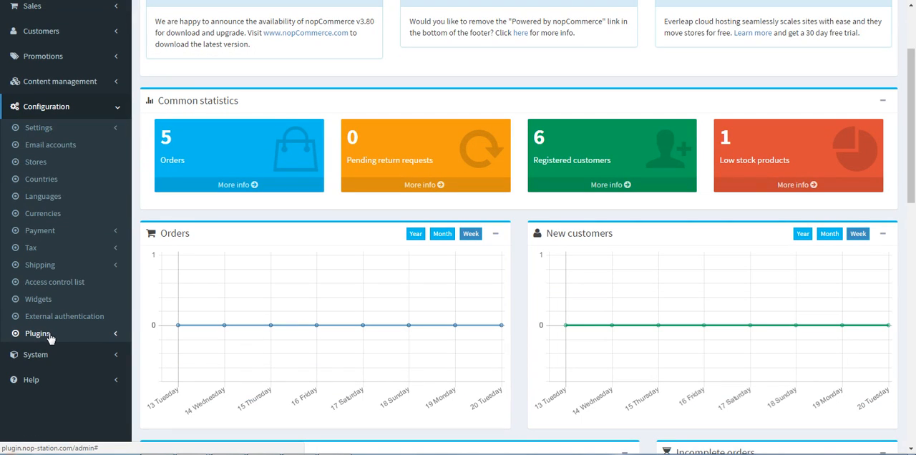
click(37, 332)
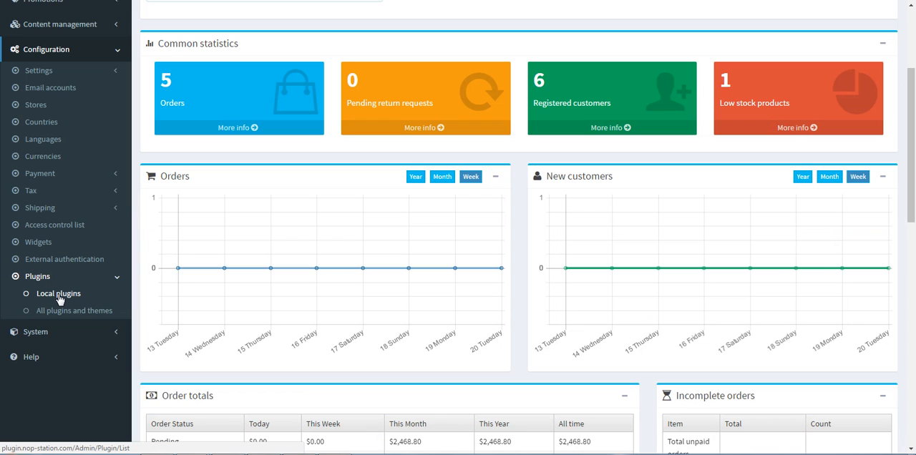
click(57, 293)
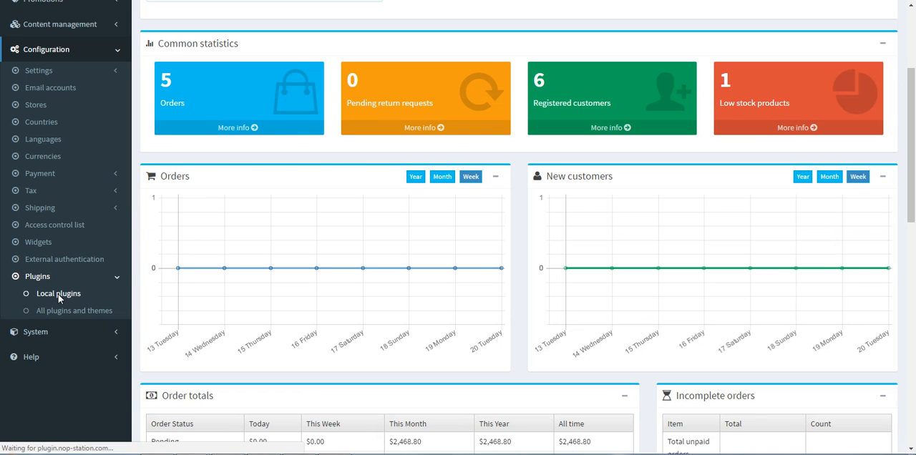
click(57, 293)
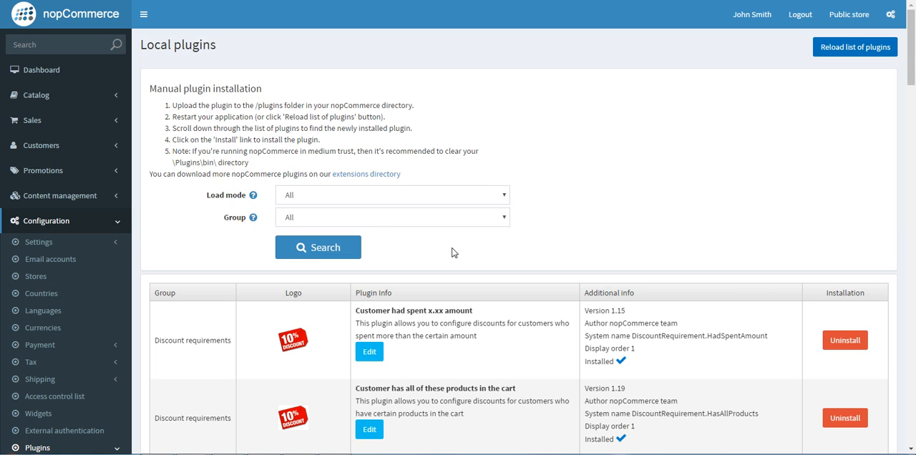
Filter the plugin list to the Widgets group so the BsMegaMenu row shows
click(392, 218)
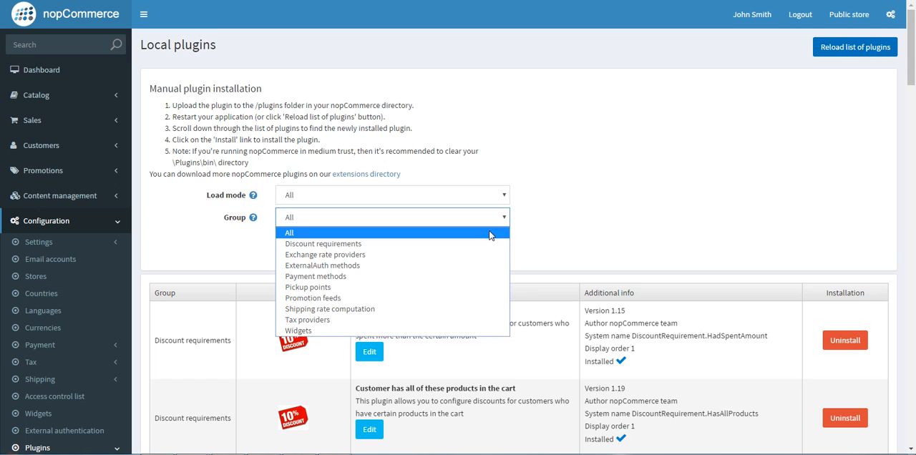
click(298, 330)
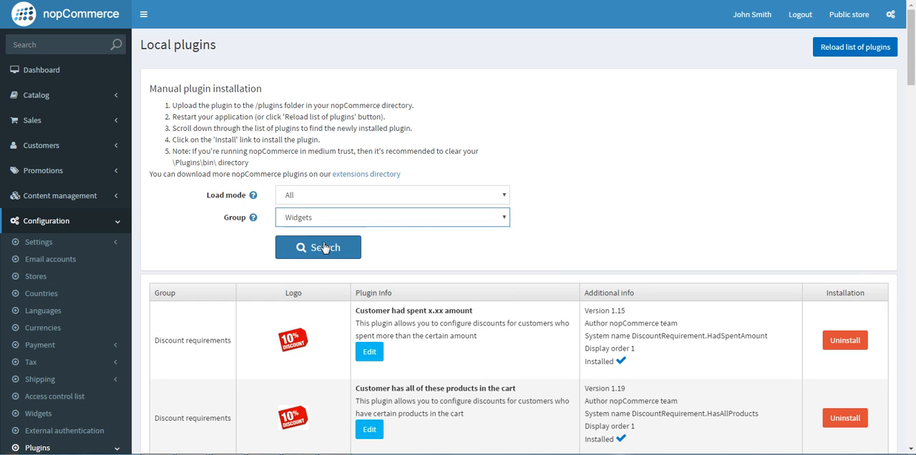
click(318, 247)
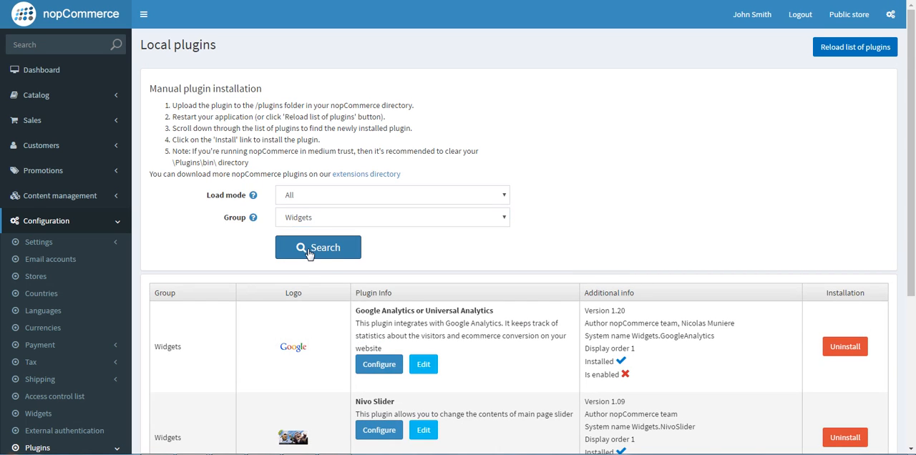
scroll(down, 3)
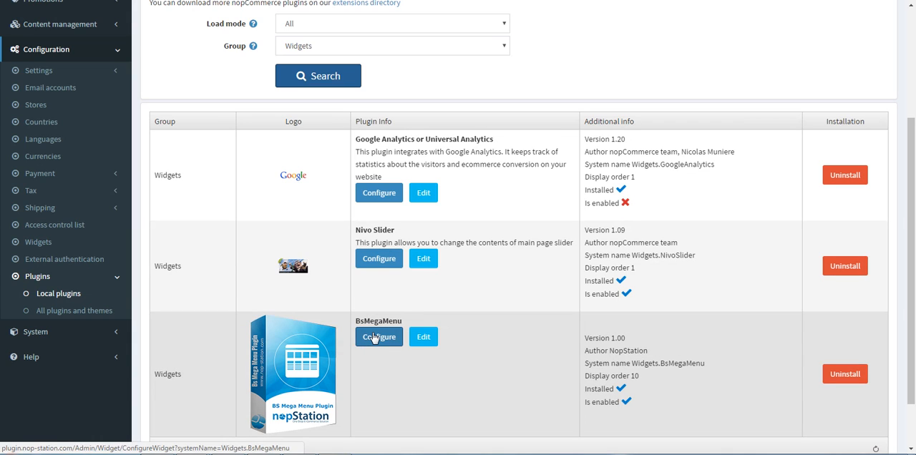
mouse_move(375, 348)
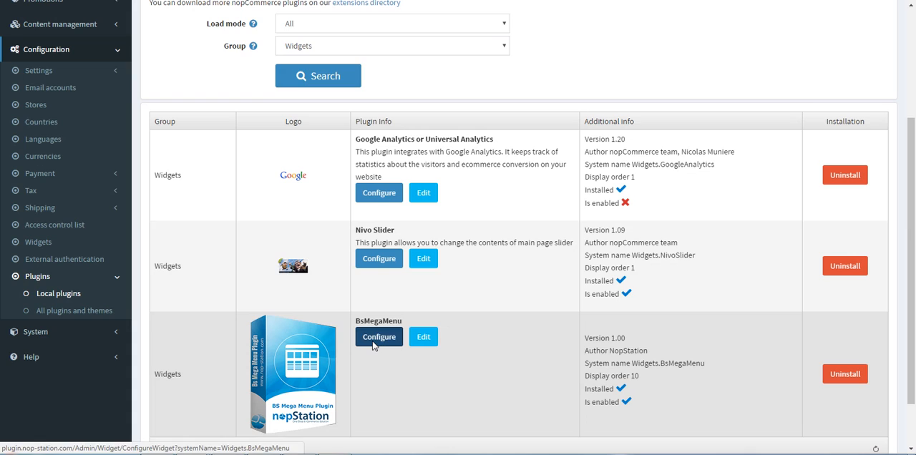
Configure BsMegaMenu and save its settings, confirming the plugin updated successfully
click(377, 337)
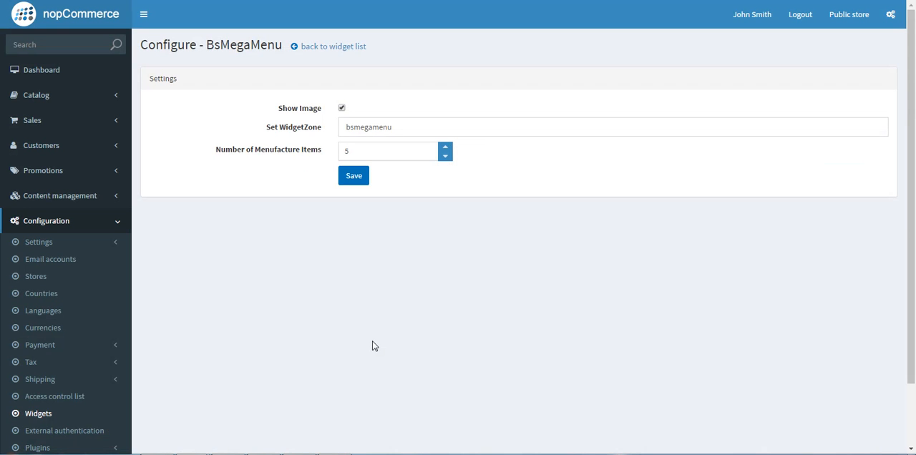
mouse_move(306, 120)
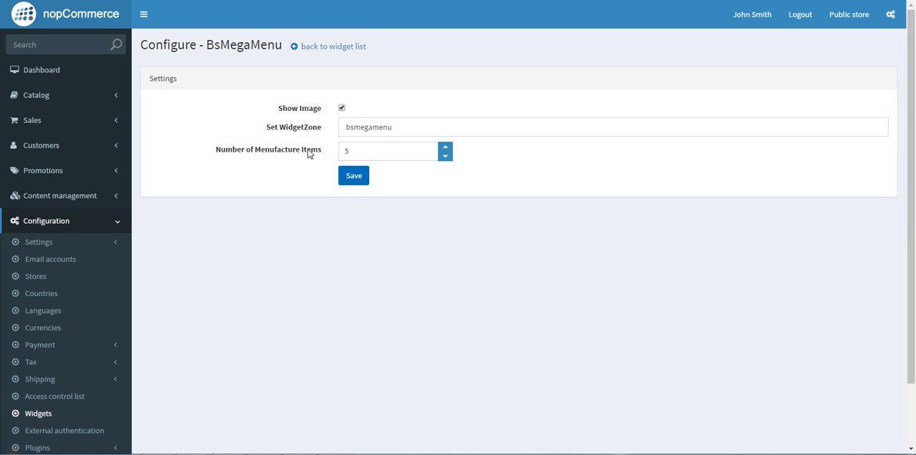
mouse_move(315, 157)
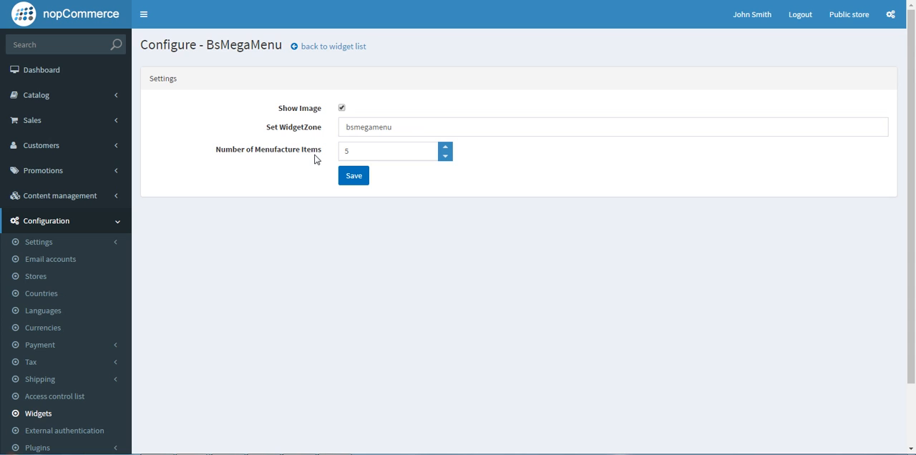
click(354, 176)
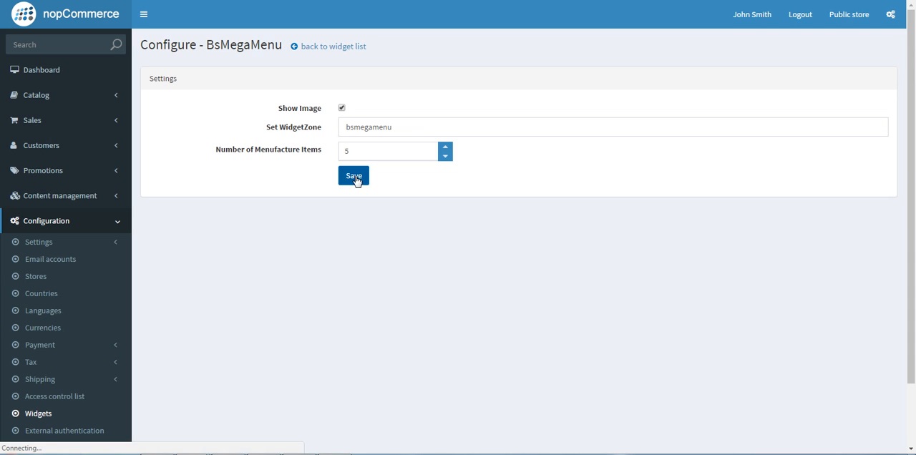
click(353, 176)
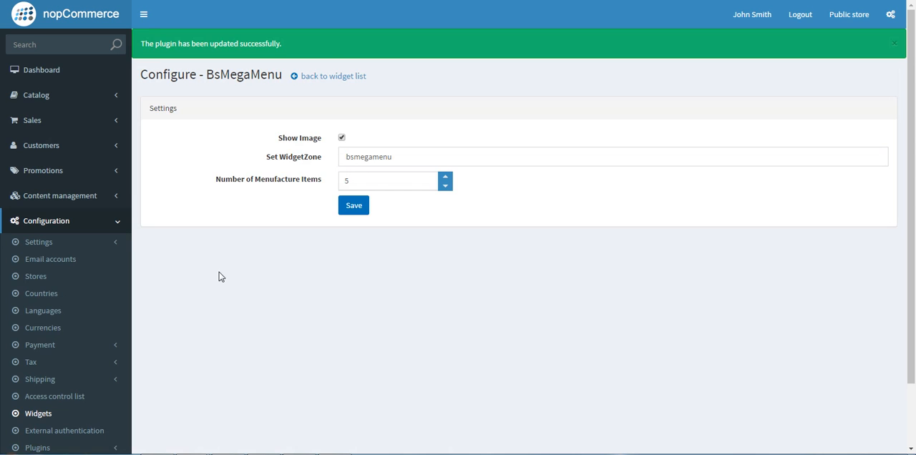
click(849, 14)
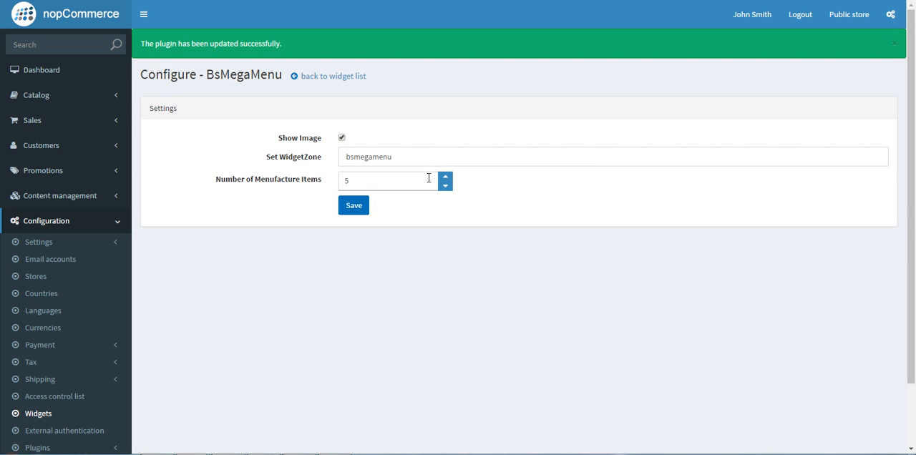
Show the storefront Brands mega menu with Apple, HP and Nike logos and All Brands link
click(849, 14)
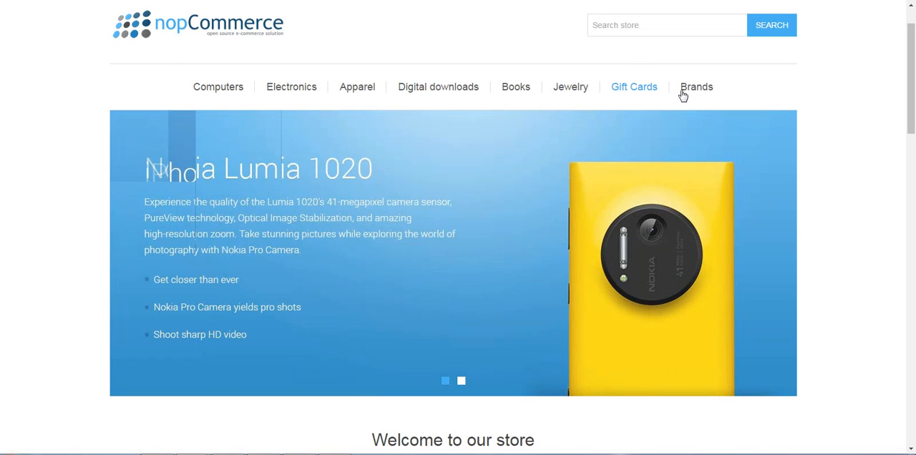
click(696, 88)
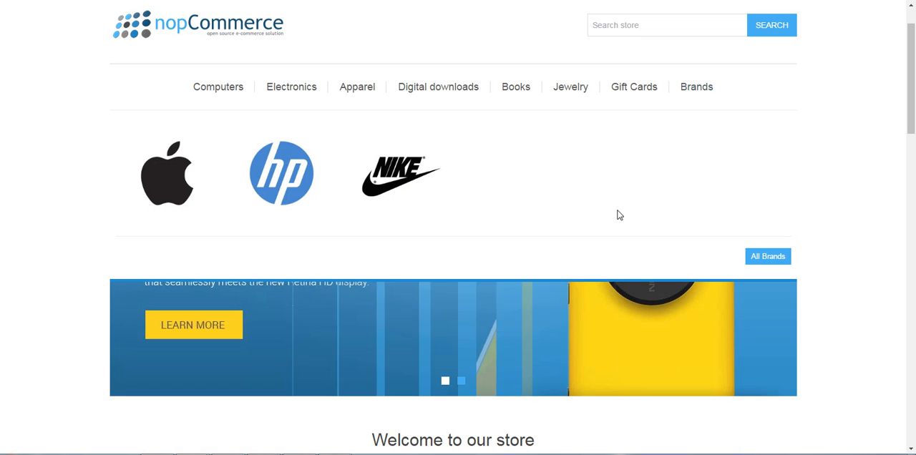
mouse_move(166, 173)
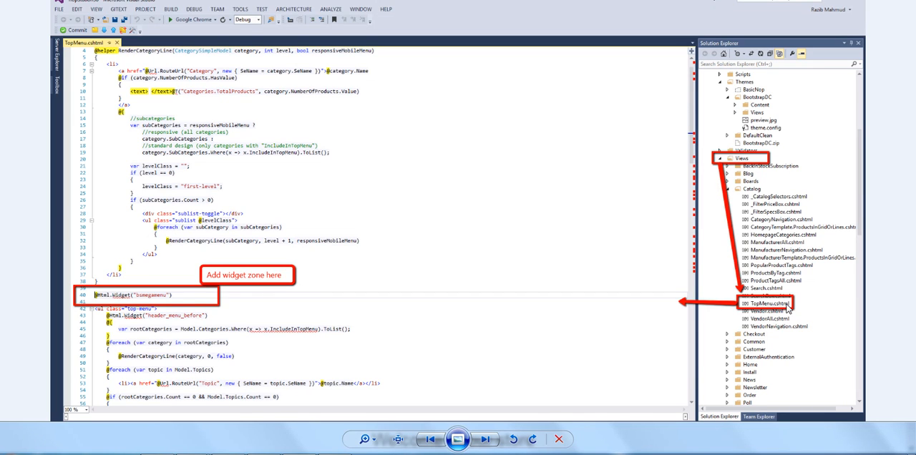
mouse_move(141, 281)
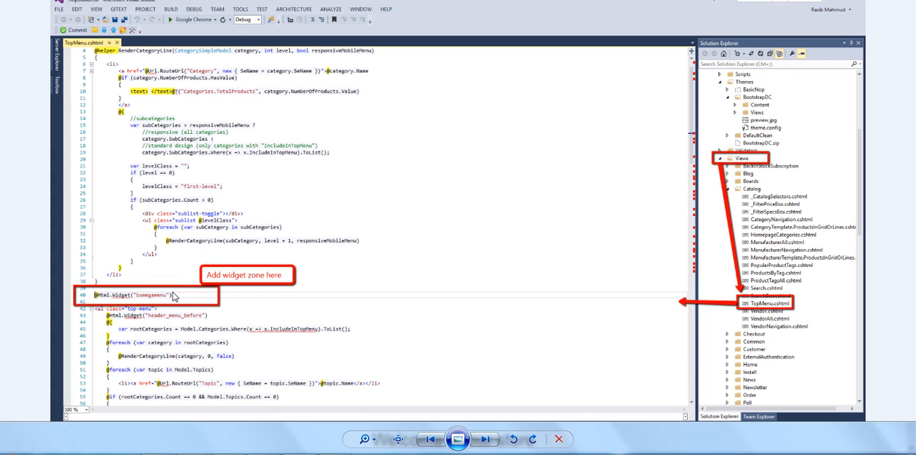
mouse_move(266, 438)
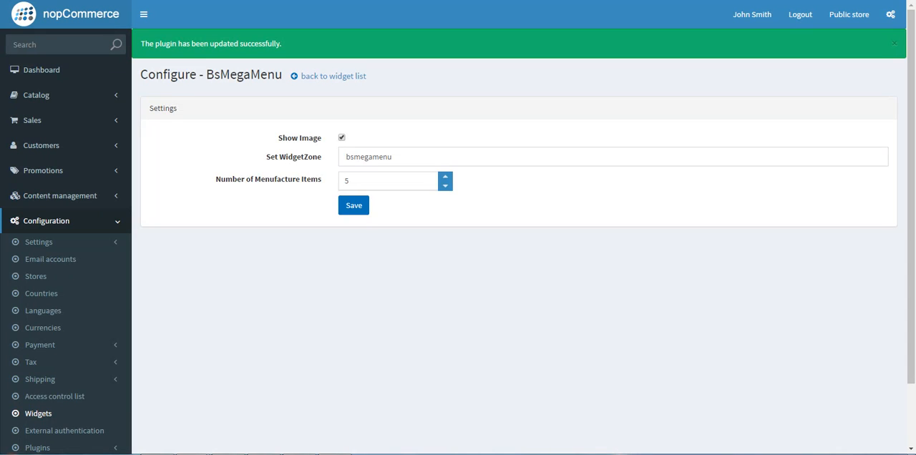
mouse_move(272, 166)
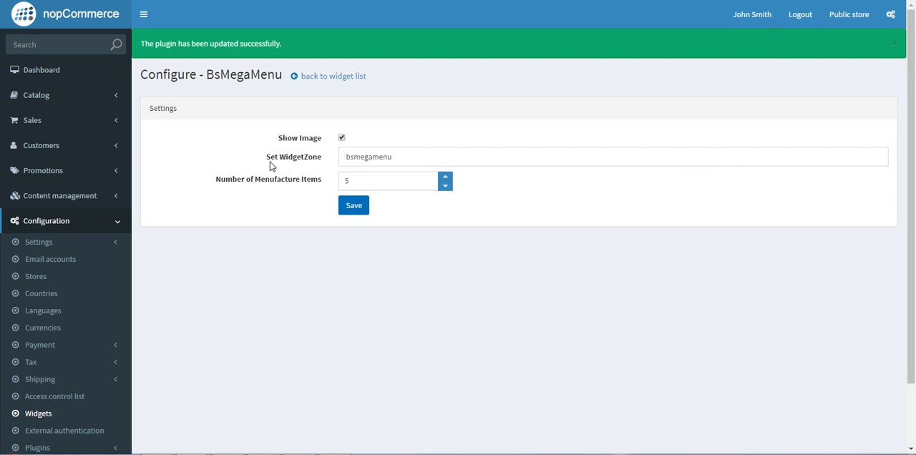
mouse_move(281, 168)
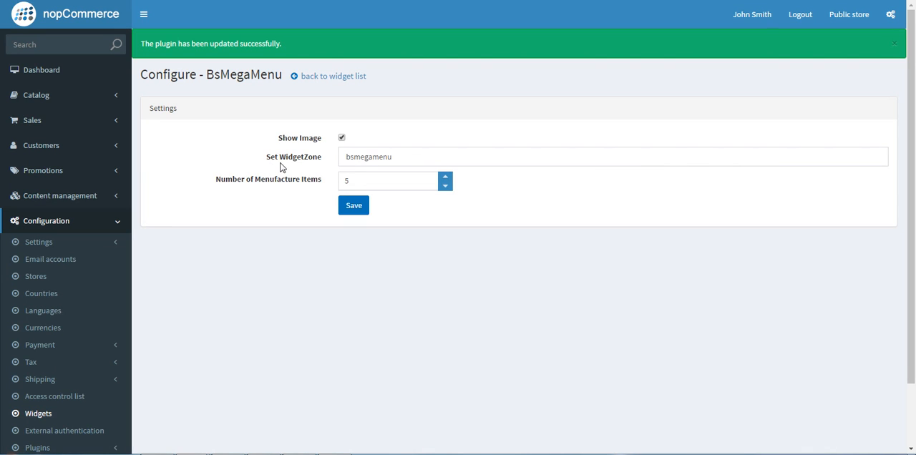
mouse_move(311, 162)
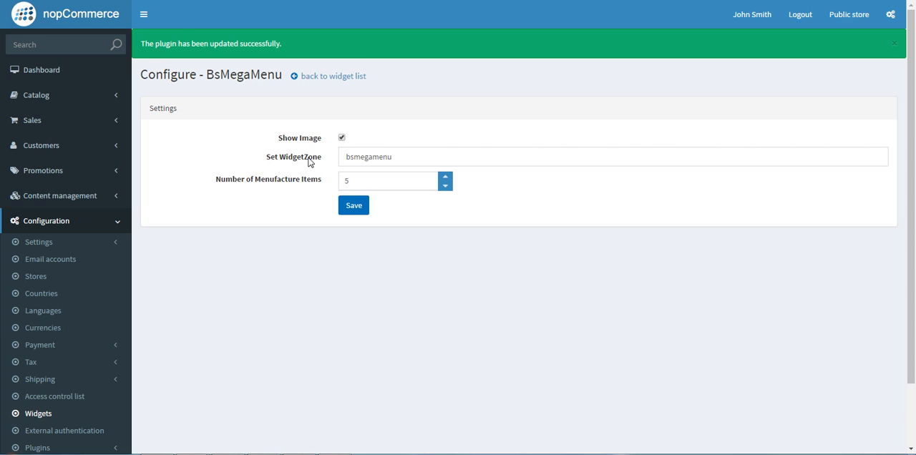